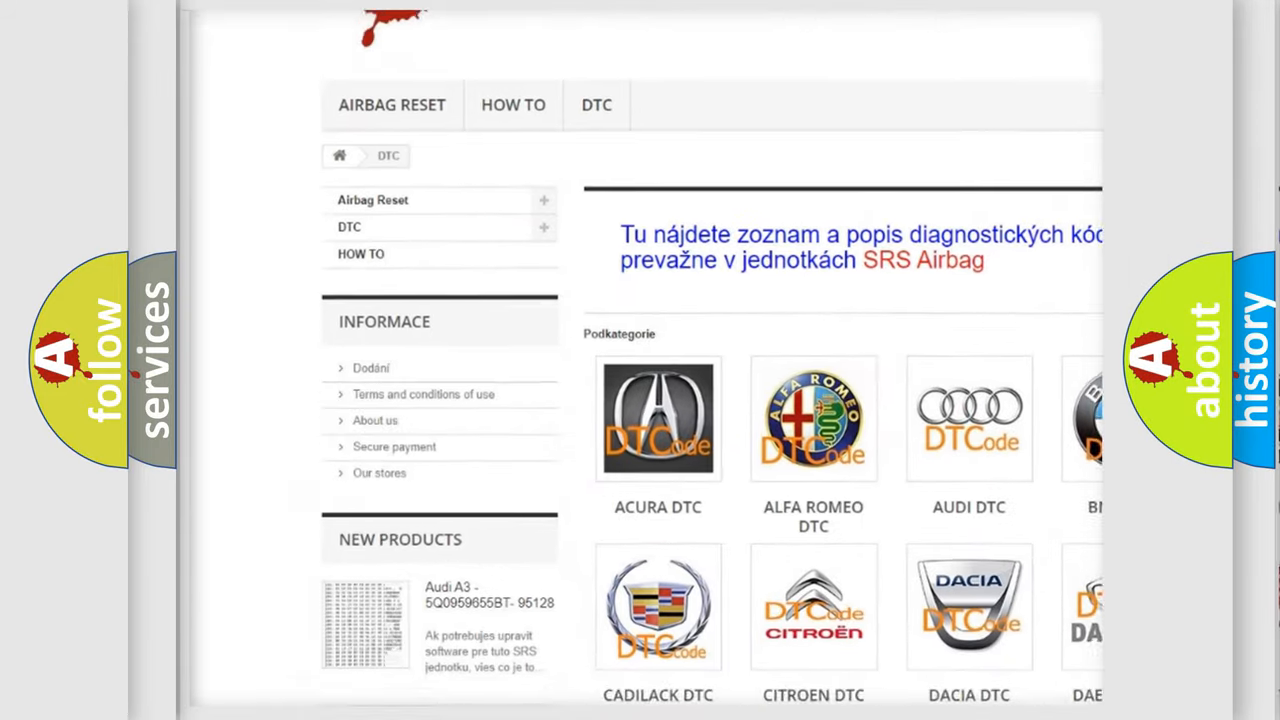
pyautogui.scroll(-3)
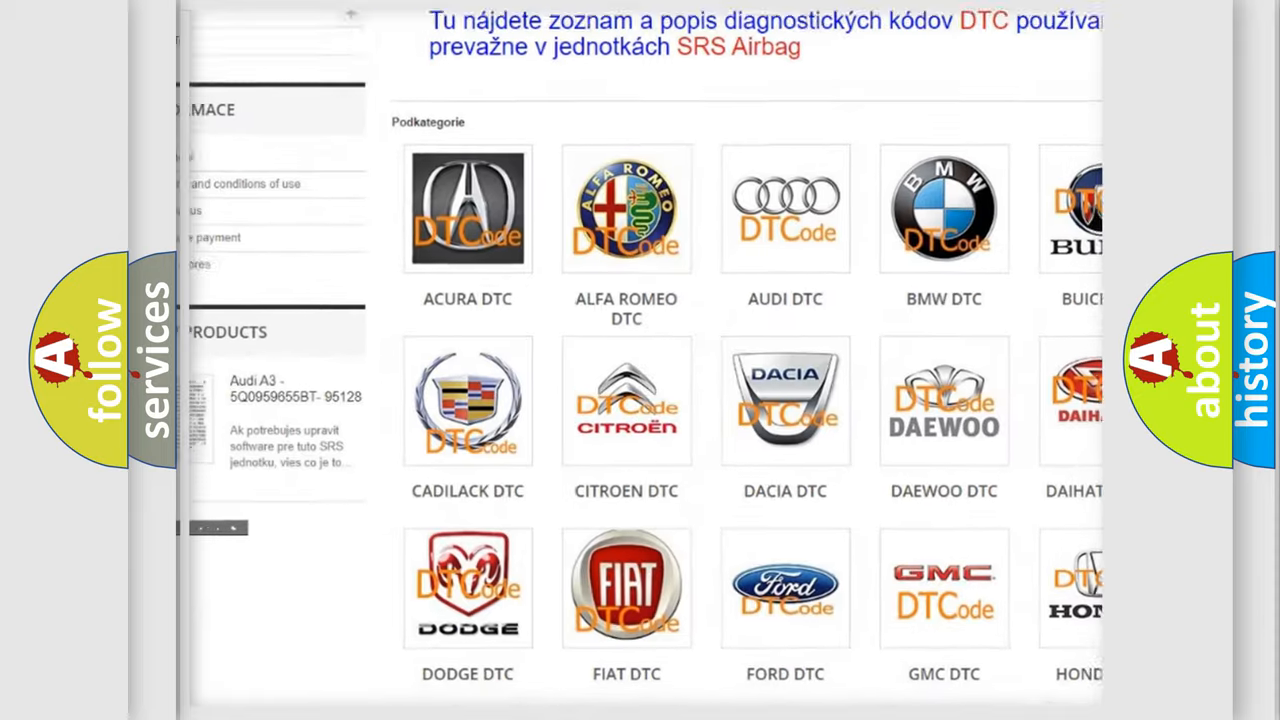
pyautogui.scroll(-3)
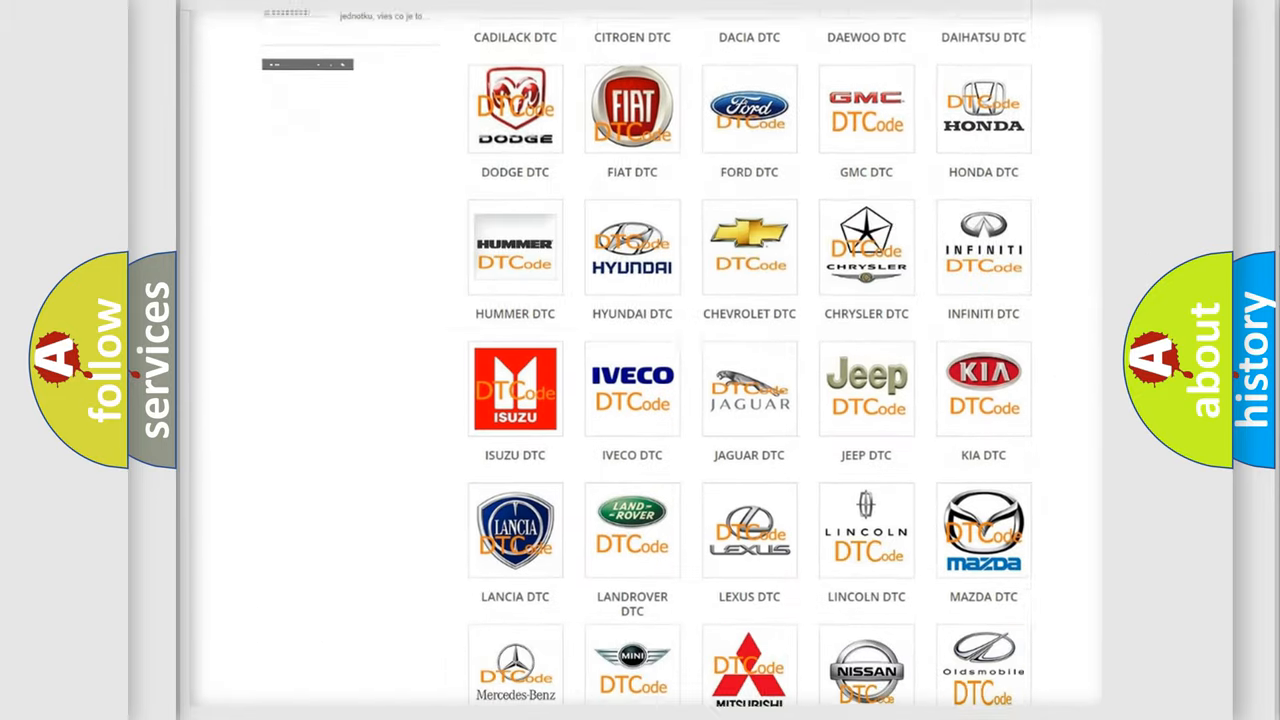
pyautogui.scroll(-3)
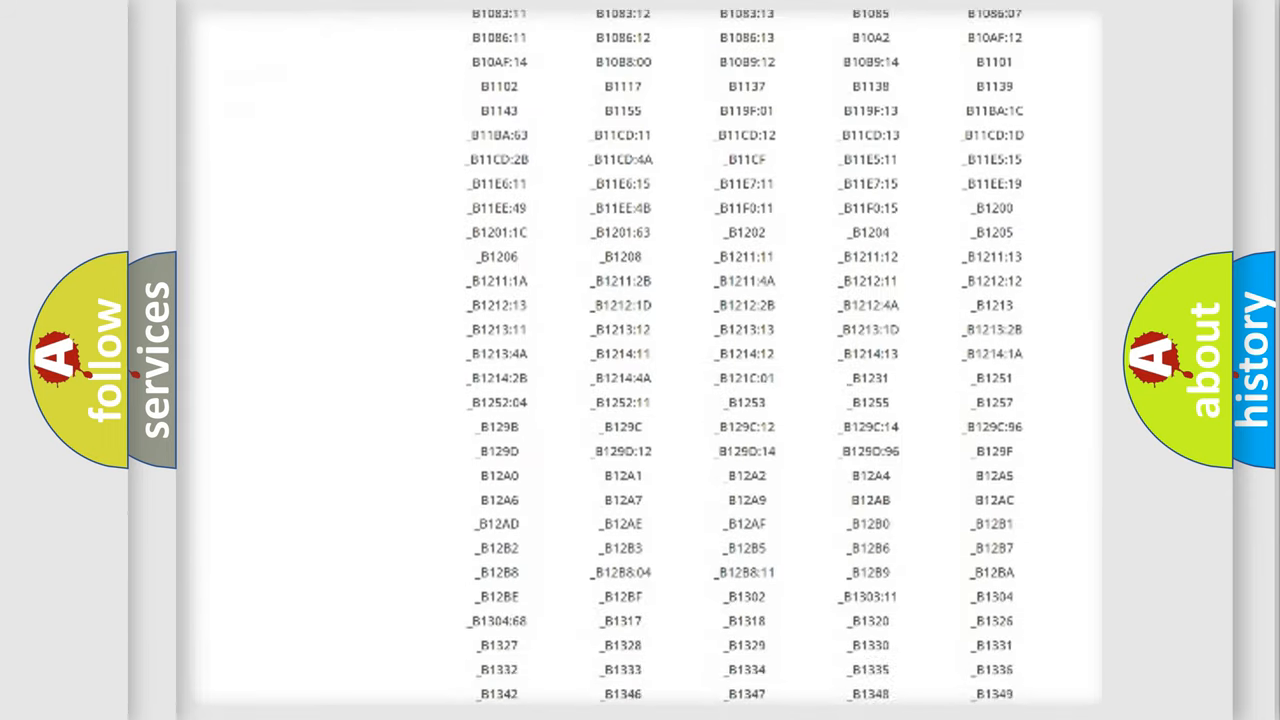
pyautogui.scroll(-3)
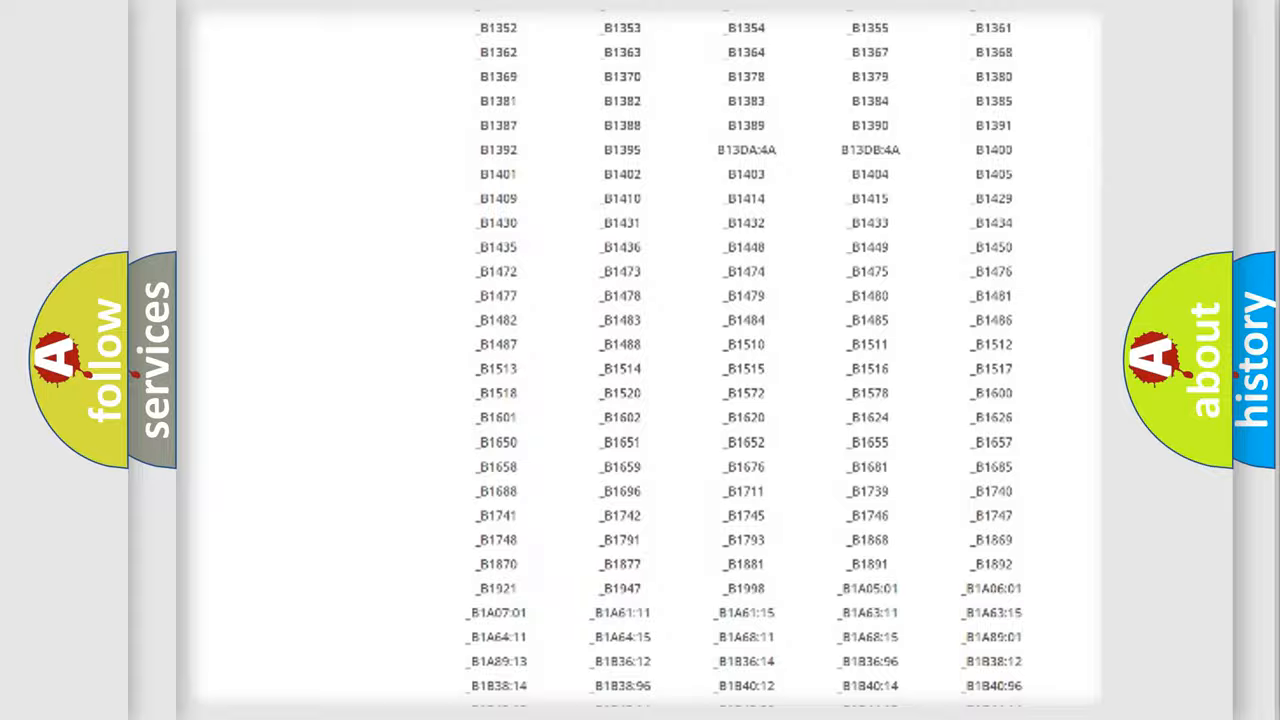